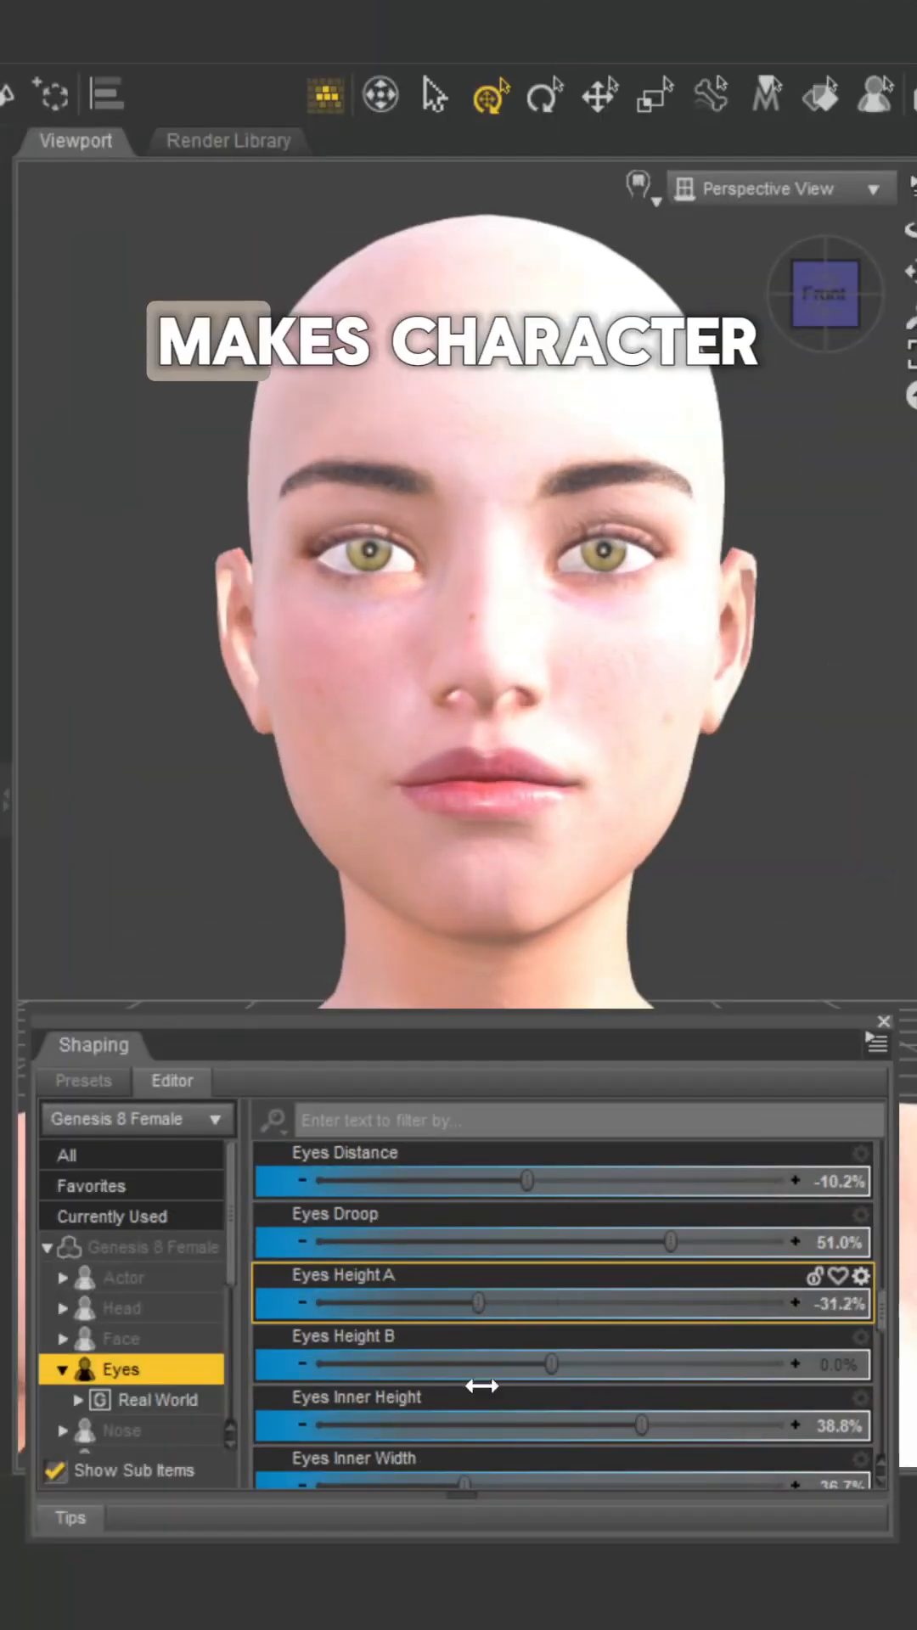
Step: Adjust the character's eye shaping sliders such as Eyes Height A and Eyes Droop
{"action": "left_click", "coordinate": [120, 1430]}
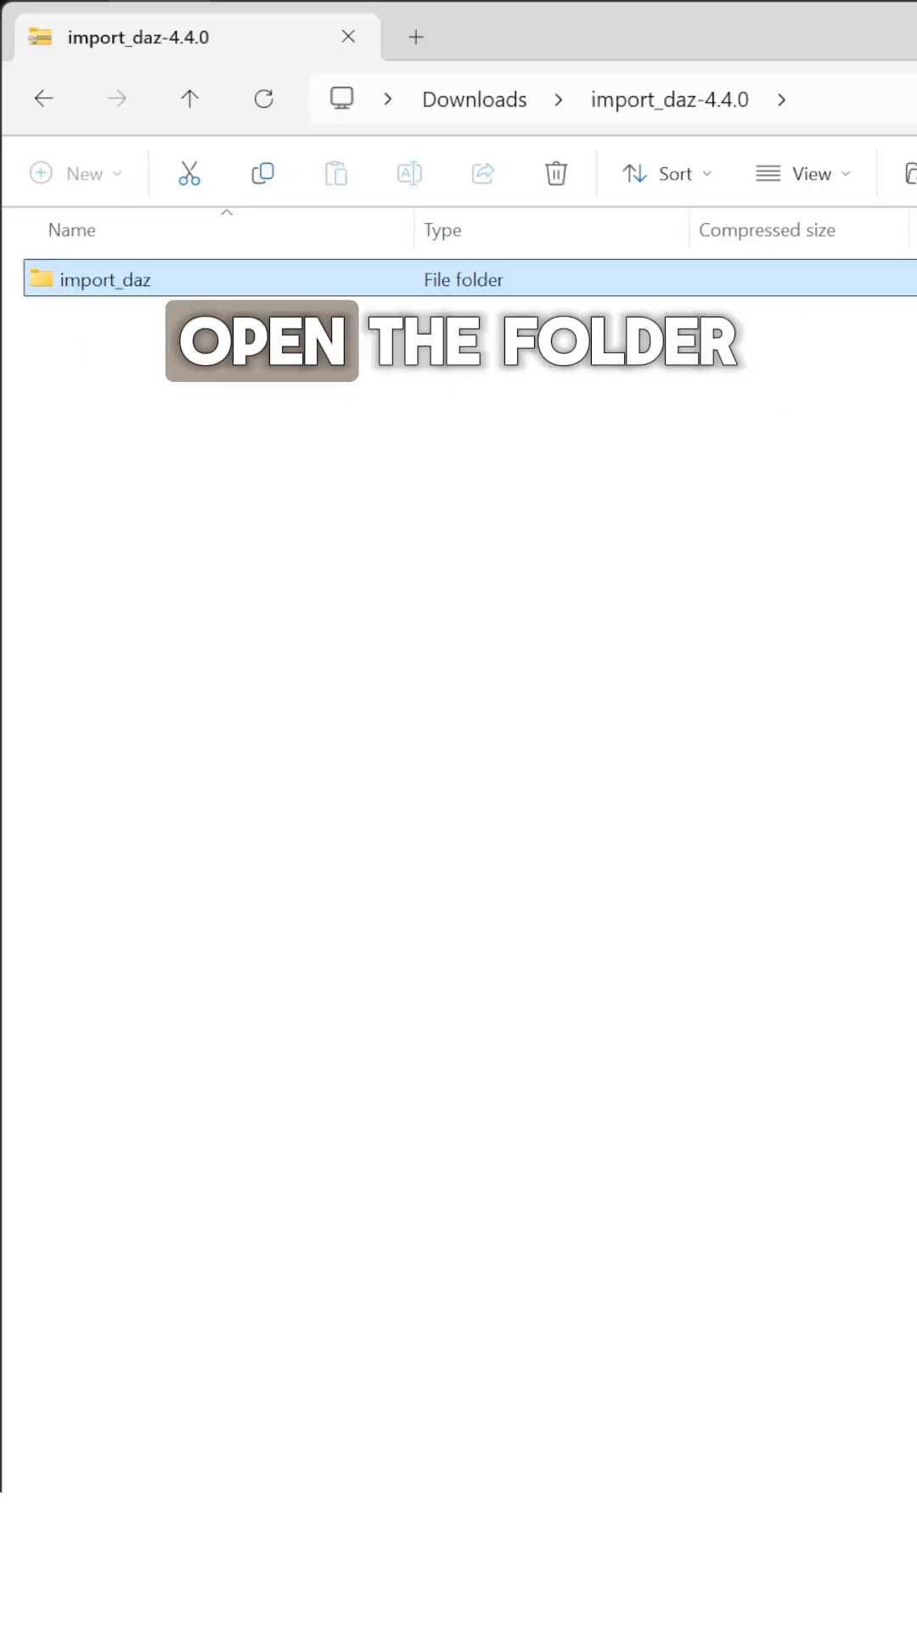
Step: Enter the import_daz folder inside the downloaded import_daz-4.4.0 archive
{"action": "double_click", "coordinate": [101, 279]}
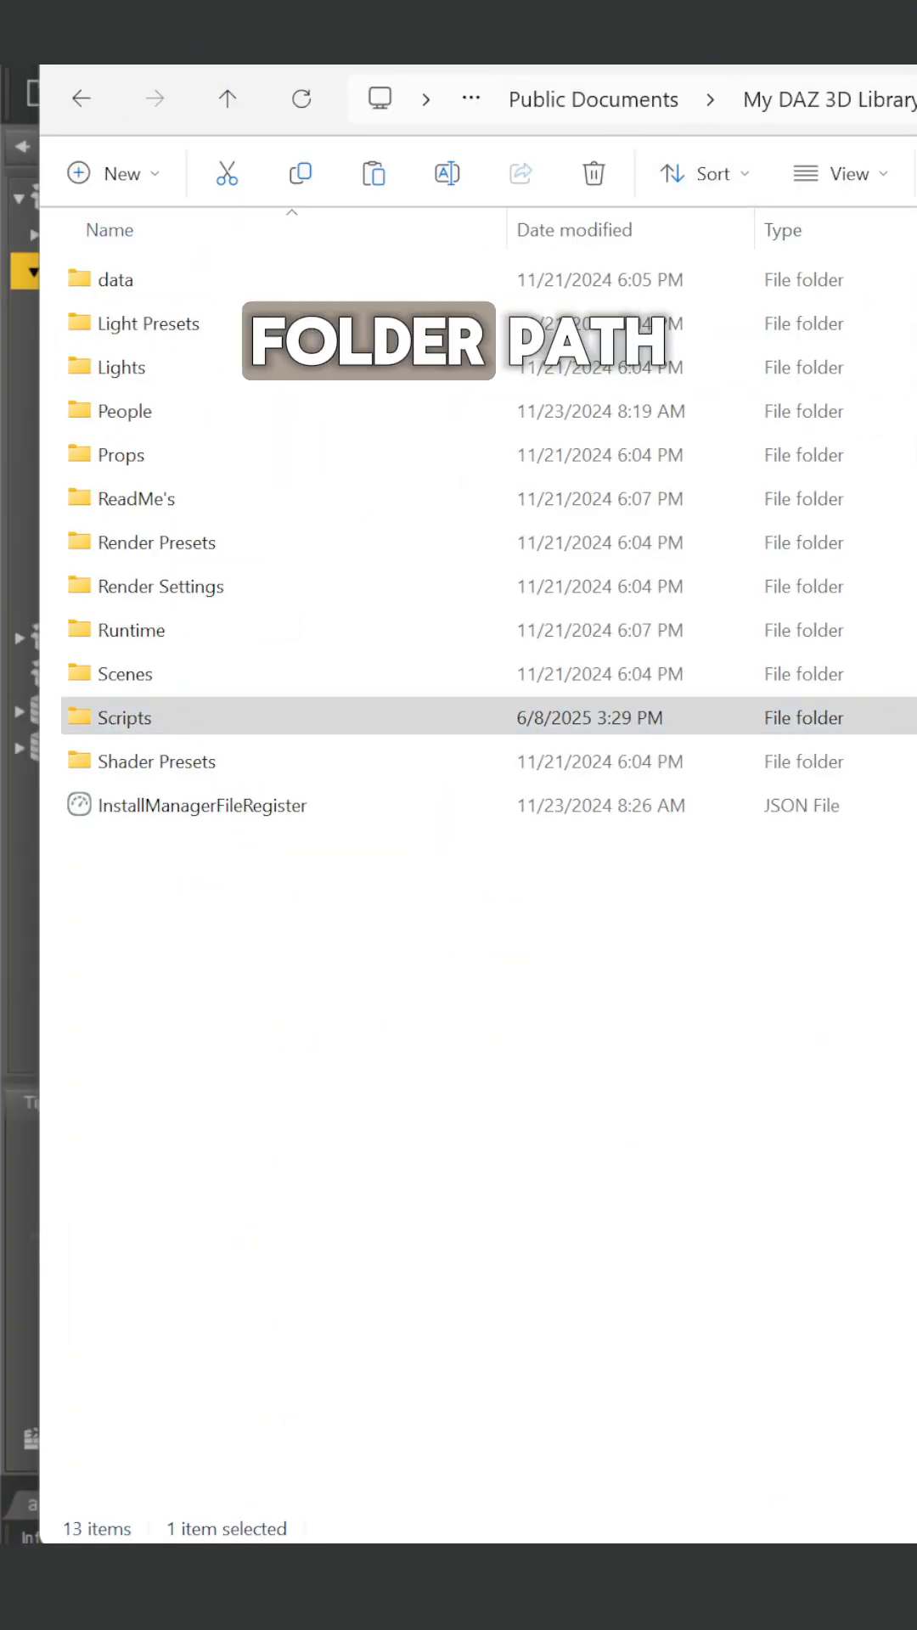
Step: Paste the Diffeomorphic scripts into My DAZ 3D Library\Scripts and run setup_menus in DAZ Studio
{"action": "right_click", "coordinate": [135, 270]}
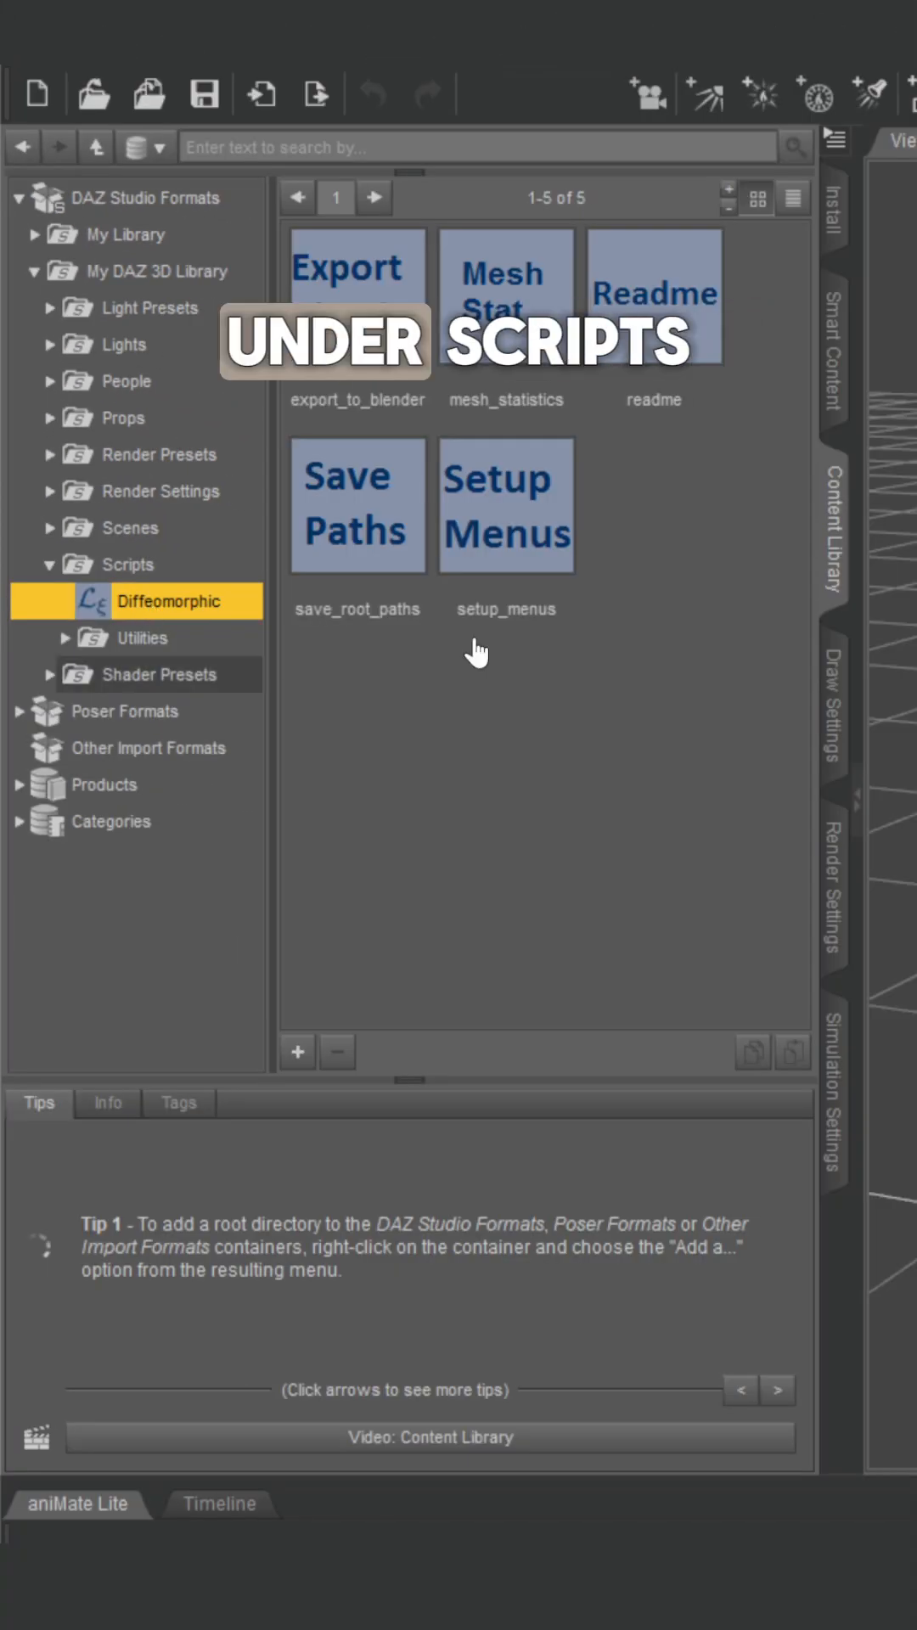
{"action": "left_click", "coordinate": [253, 143]}
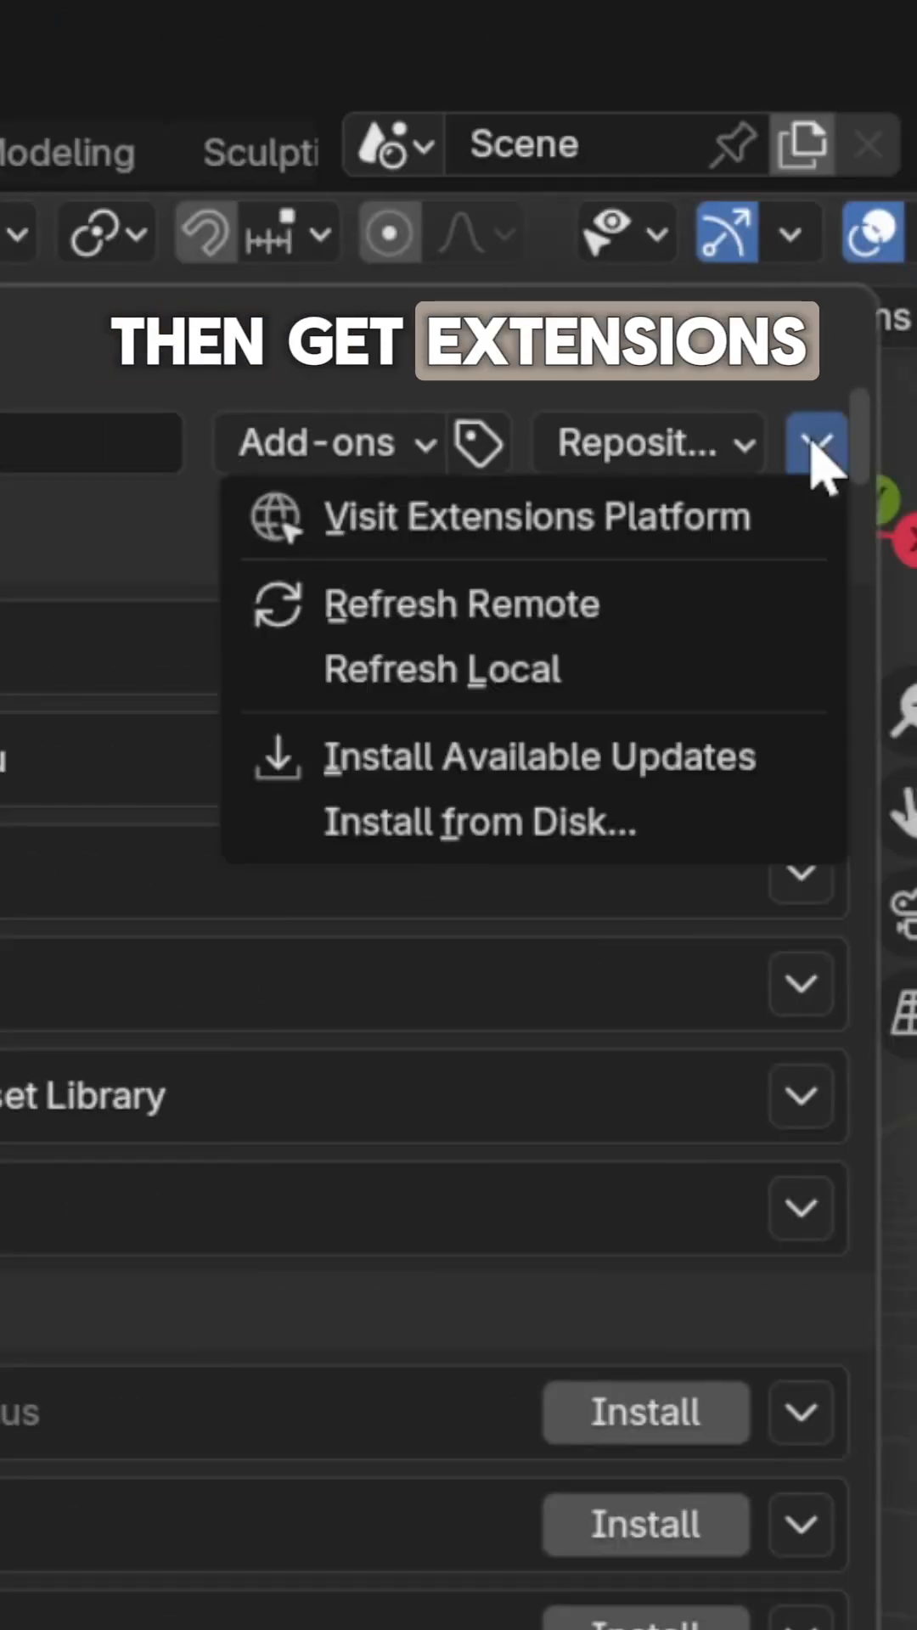
Step: Install the DAZ importer add-on in Blender, set the DAZ library content directory, and export the scene as Model.duf
{"action": "left_click", "coordinate": [481, 822]}
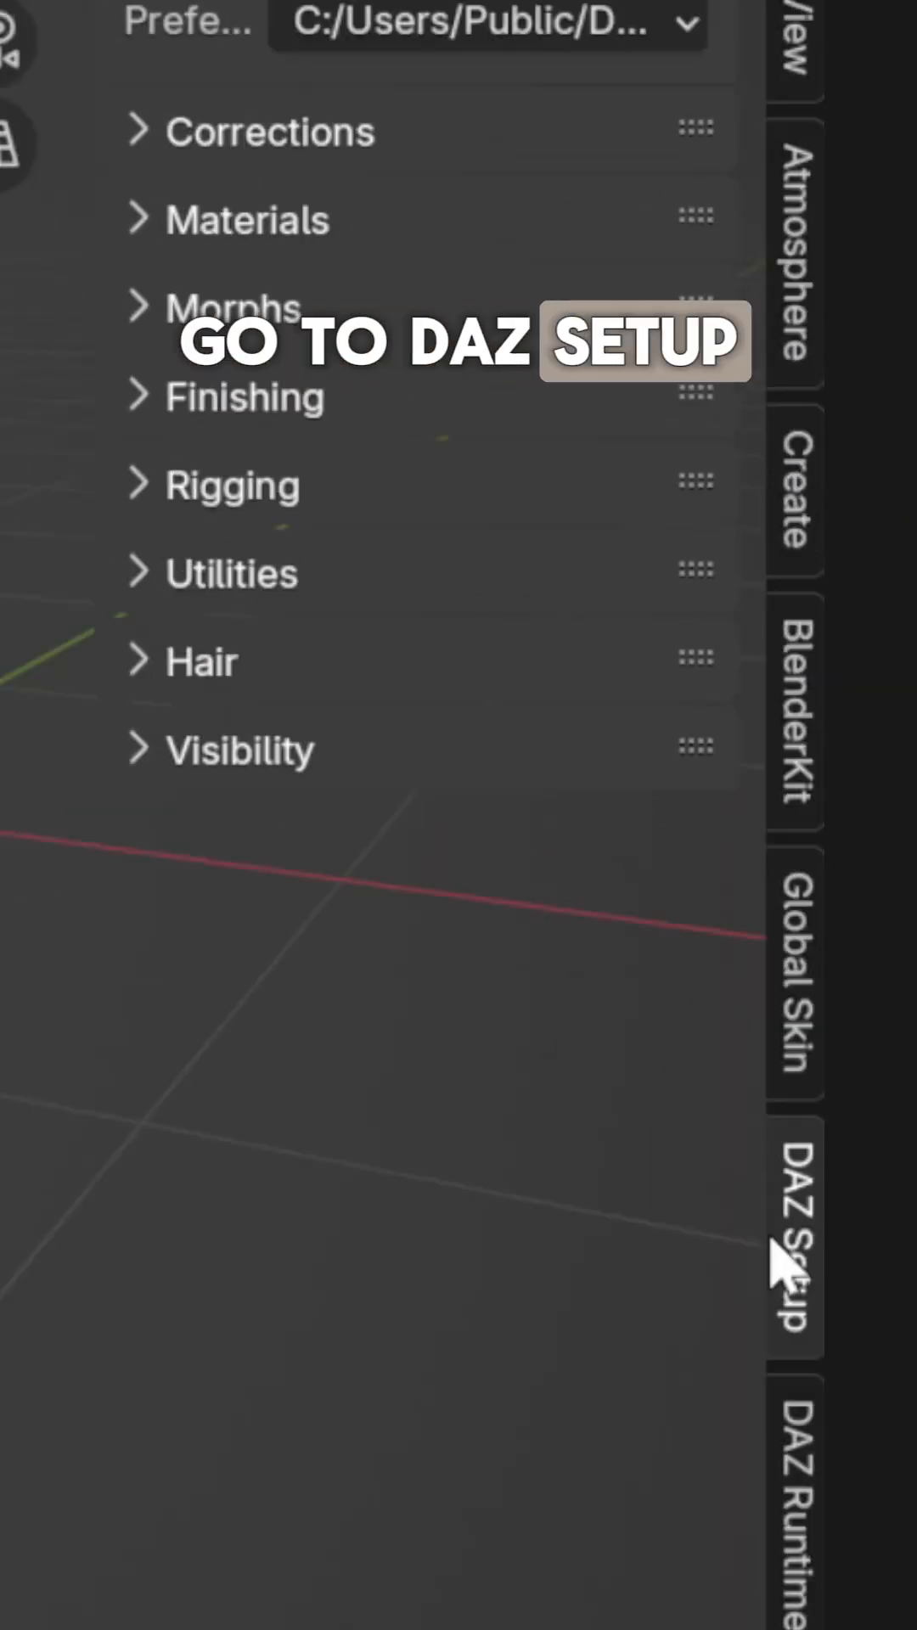
{"action": "left_click", "coordinate": [795, 1241]}
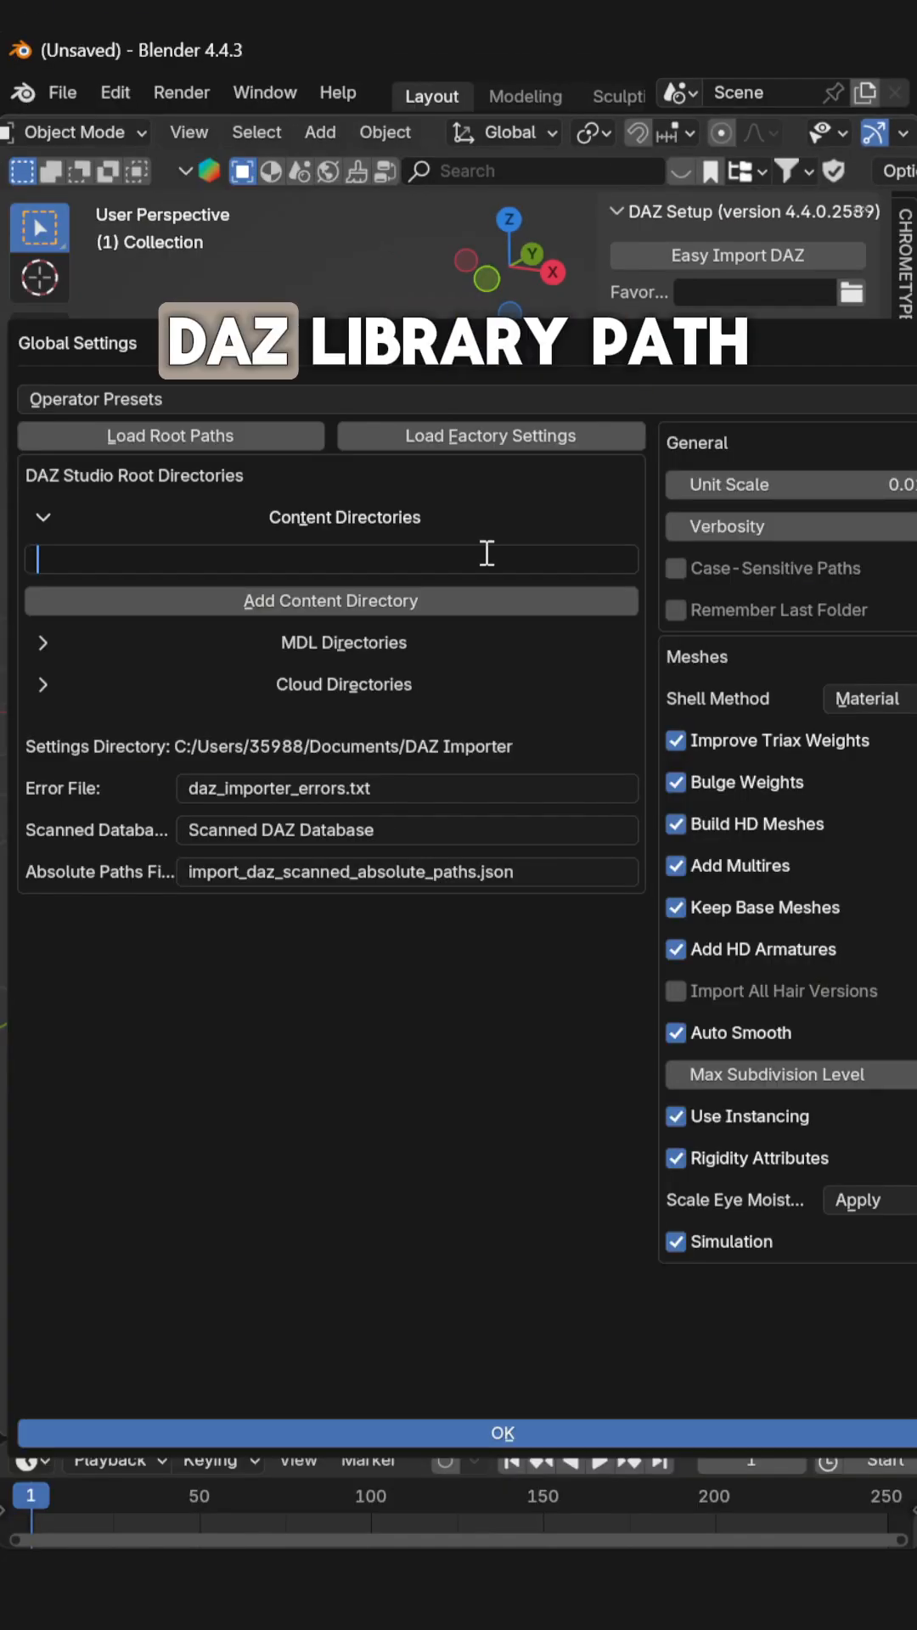
{"action": "left_click", "coordinate": [501, 1432]}
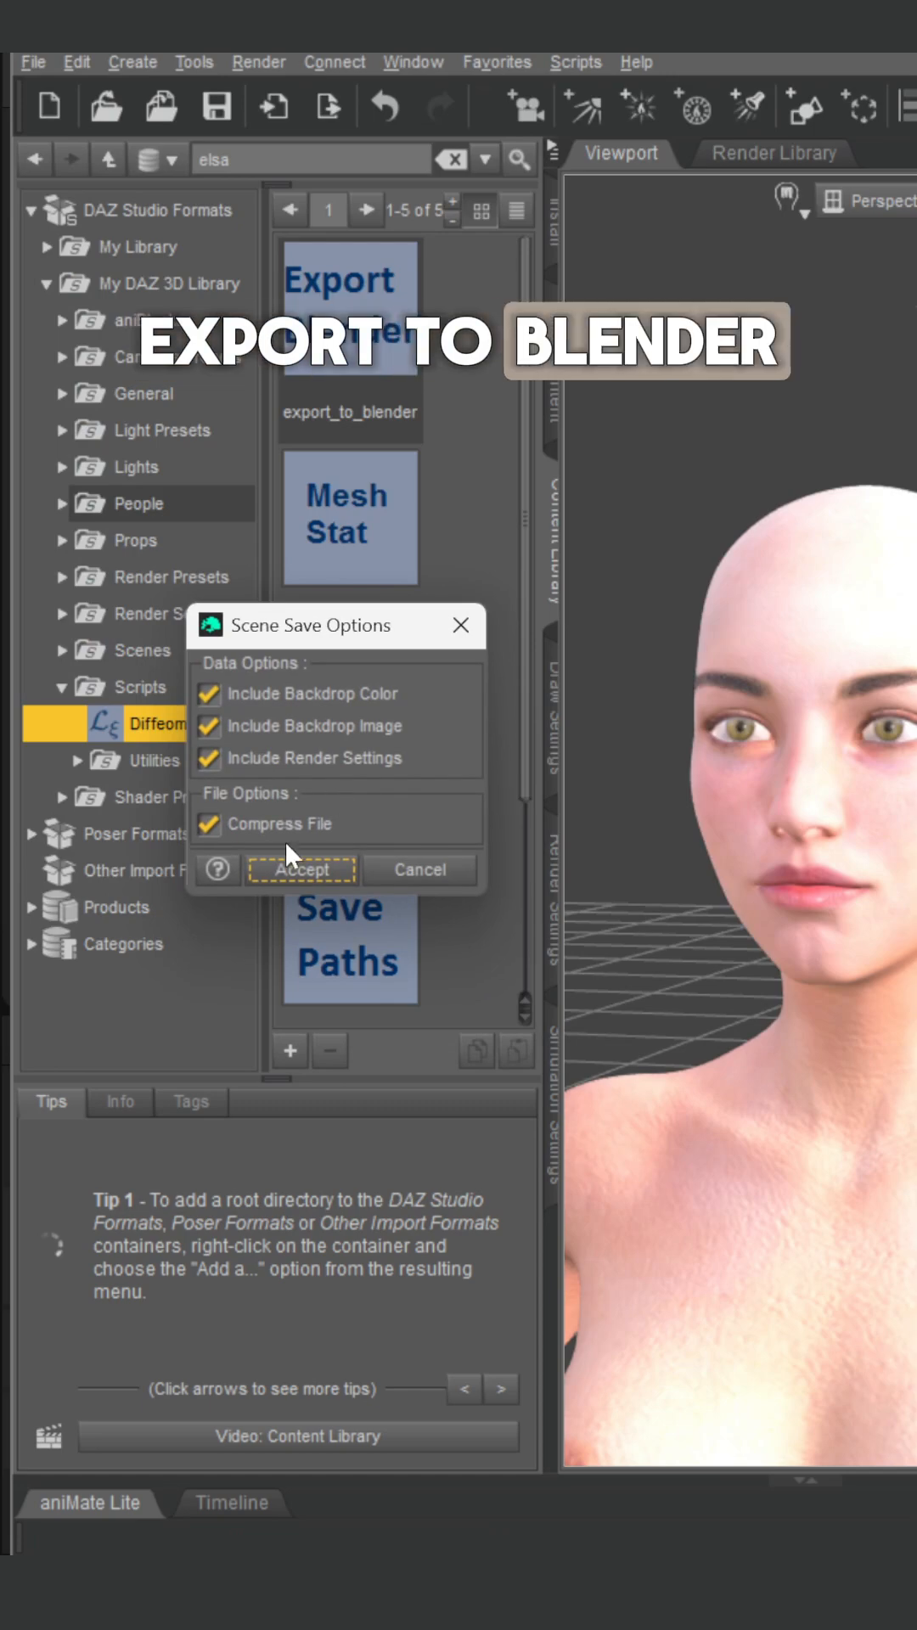
{"action": "left_click", "coordinate": [301, 869]}
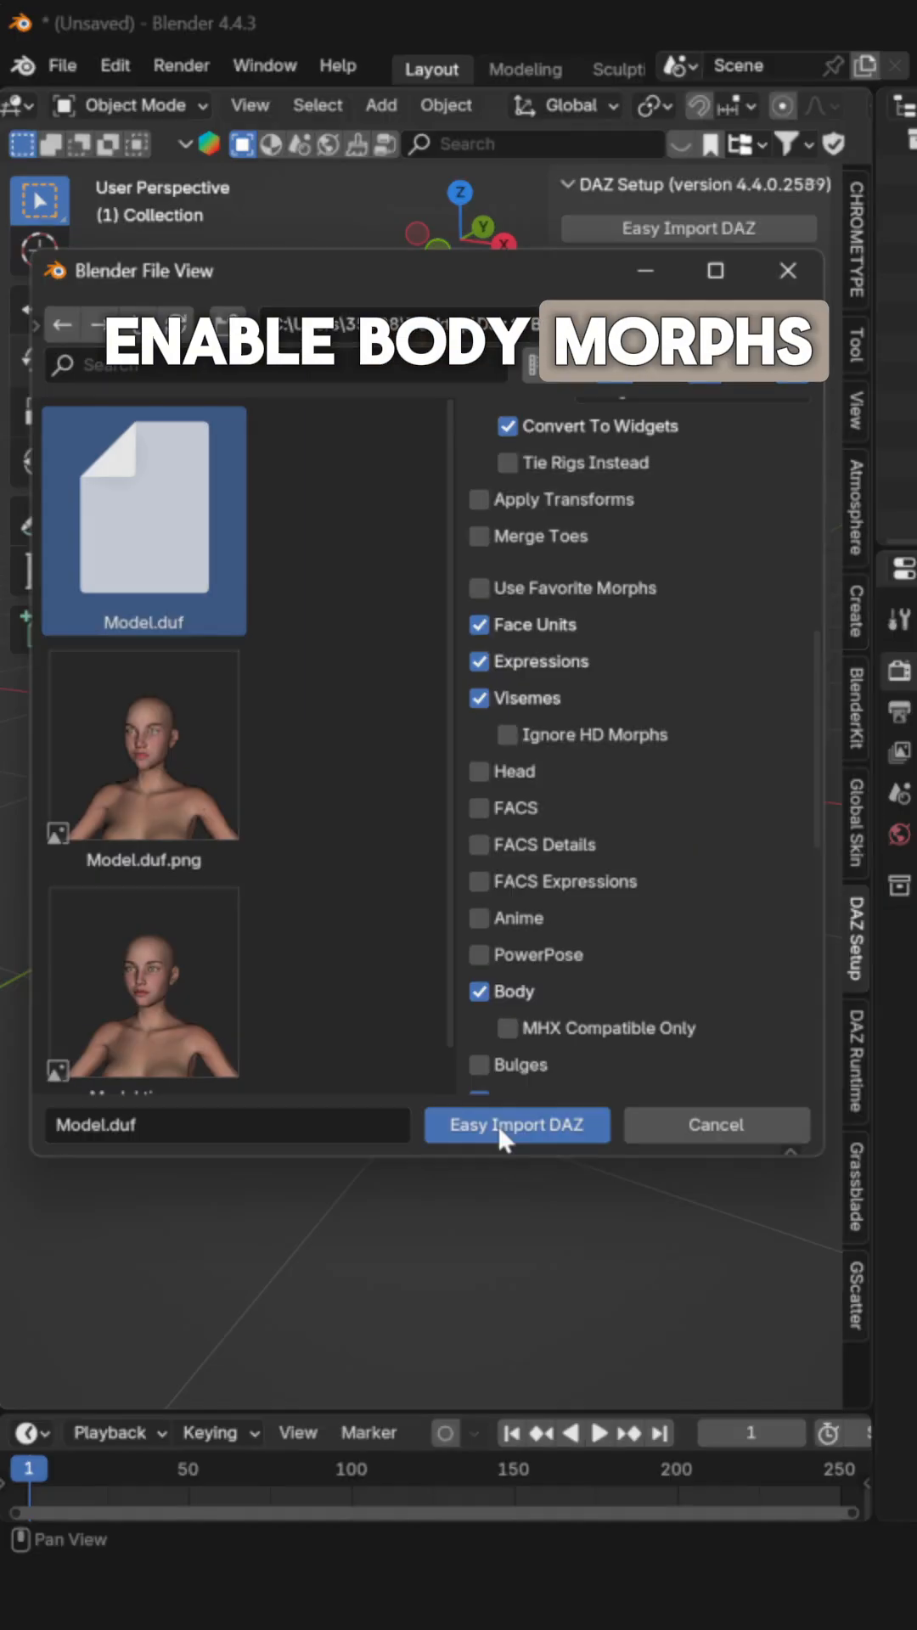
Step: Import Model.duf with face, expression and body morphs via Easy Import DAZ
{"action": "left_click", "coordinate": [517, 1124]}
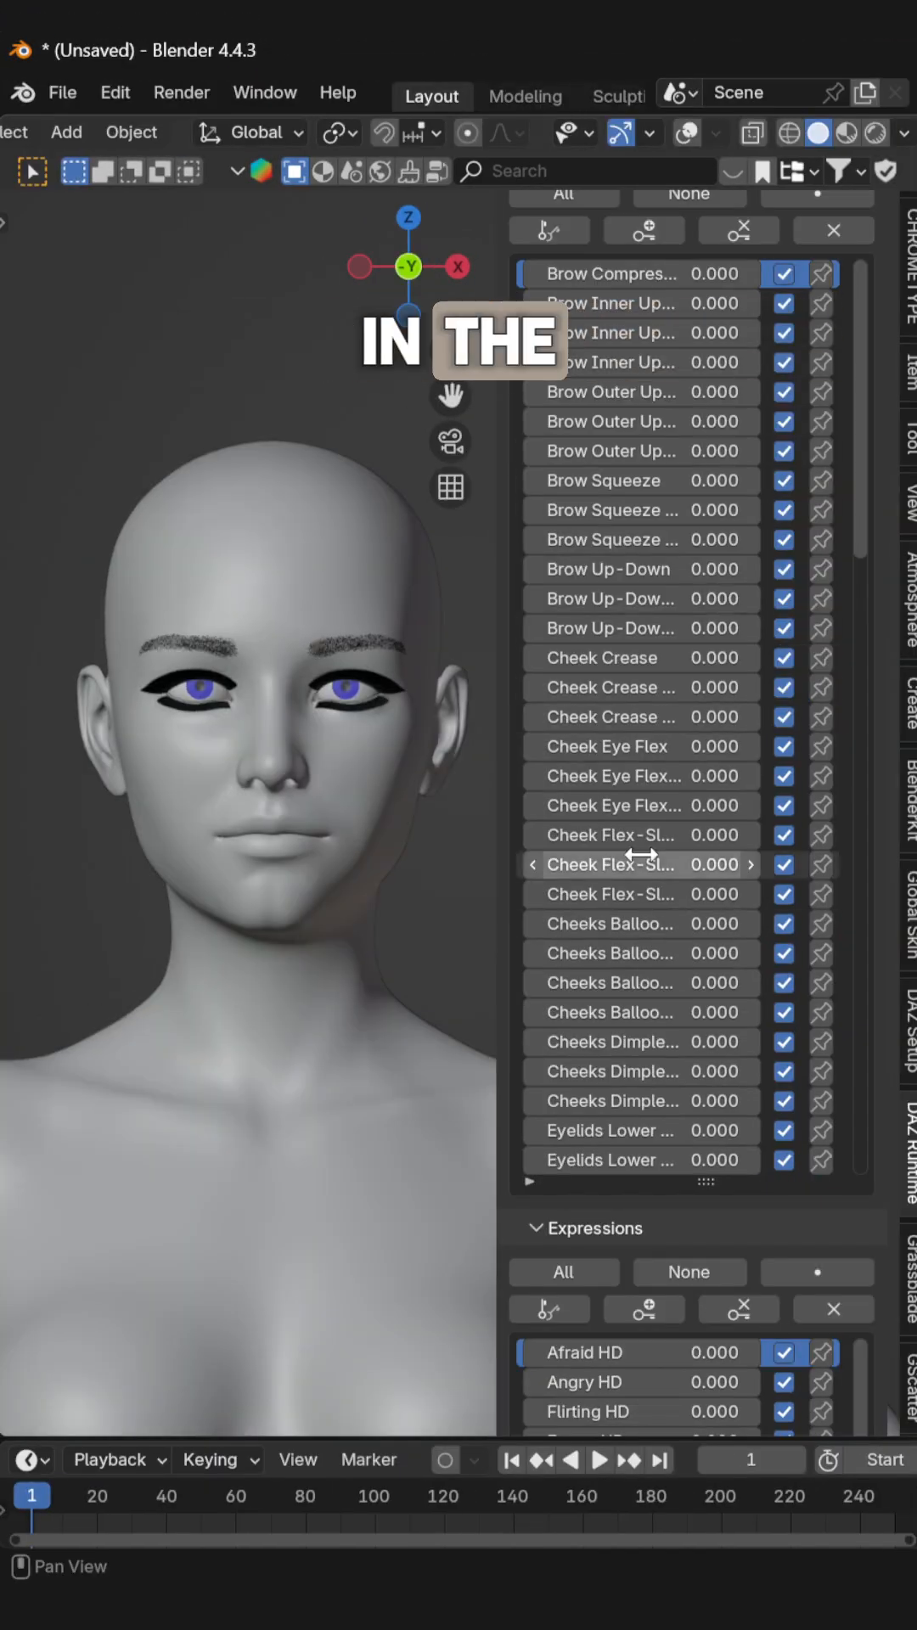